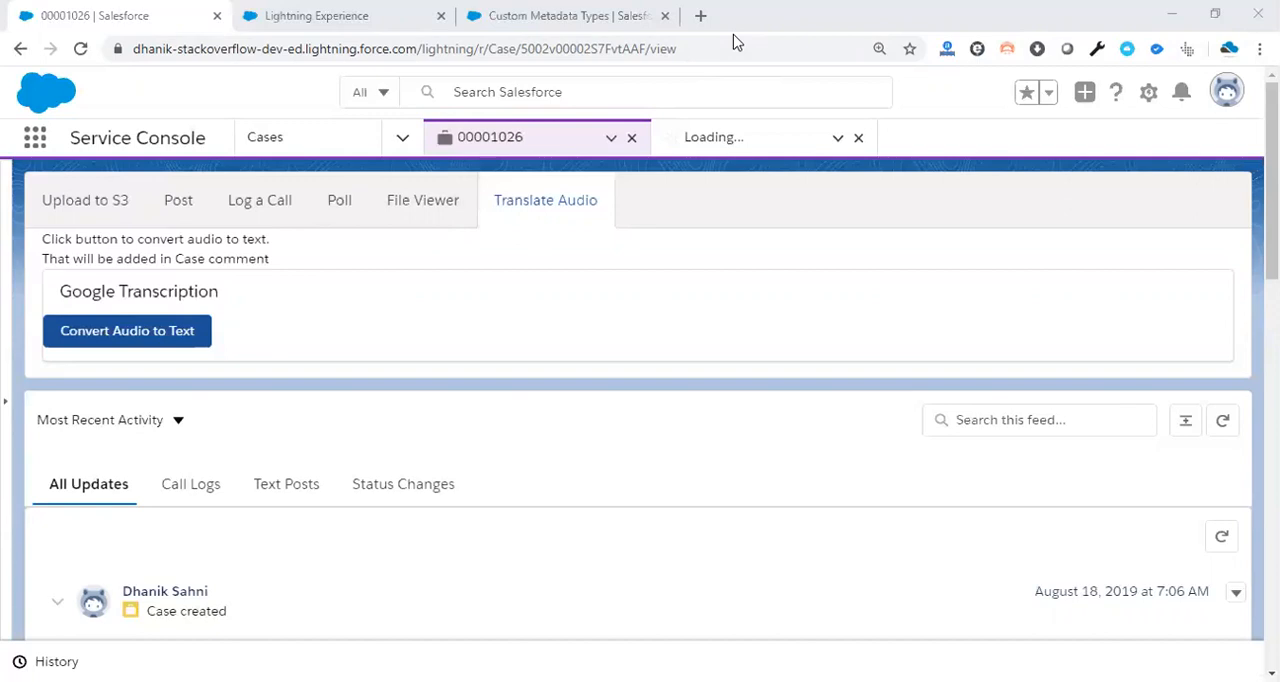
{"action": "mouse_move", "coordinate": [567, 163]}
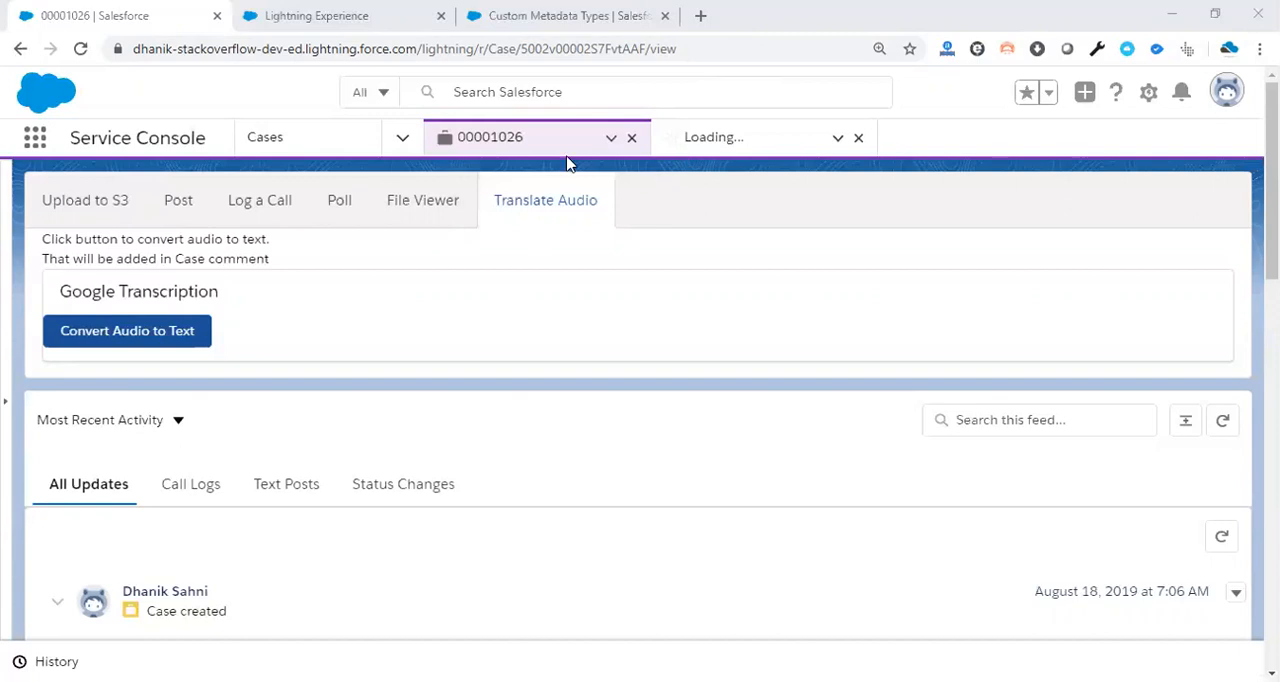
{"action": "mouse_move", "coordinate": [281, 361]}
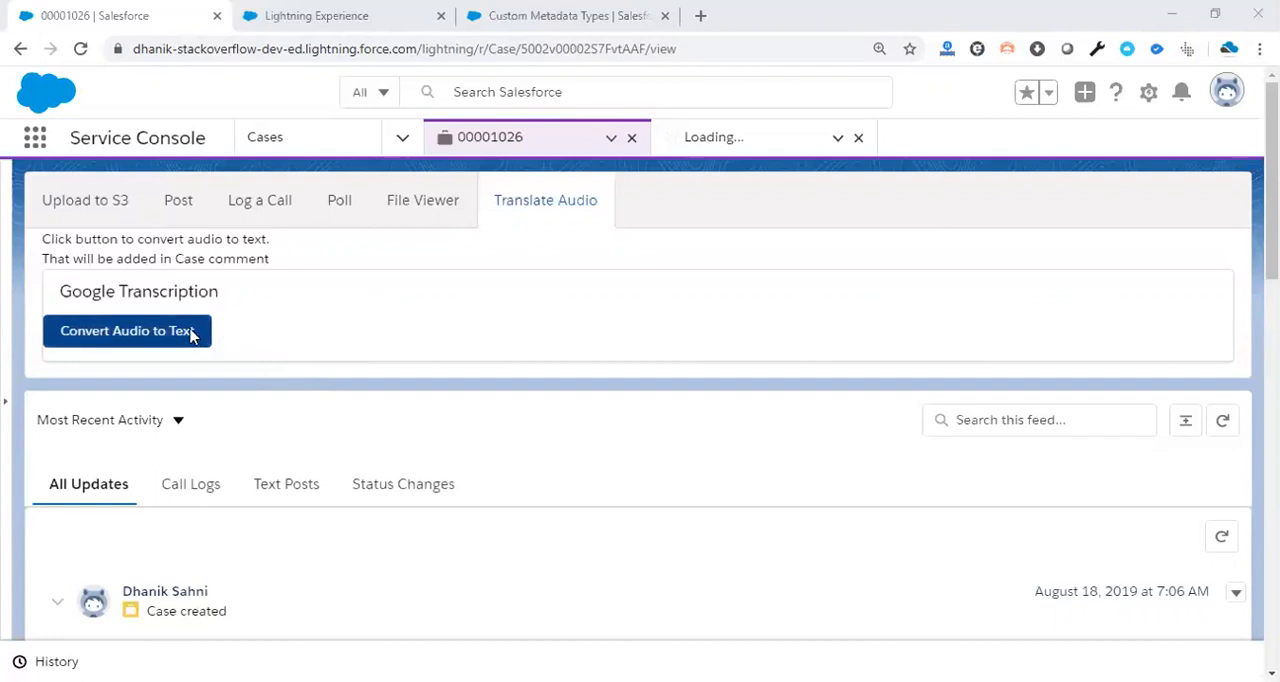
Start Convert Audio to Text, dismiss the 'Authenticate again' alert, and open Google authorization
{"action": "left_click", "coordinate": [126, 330]}
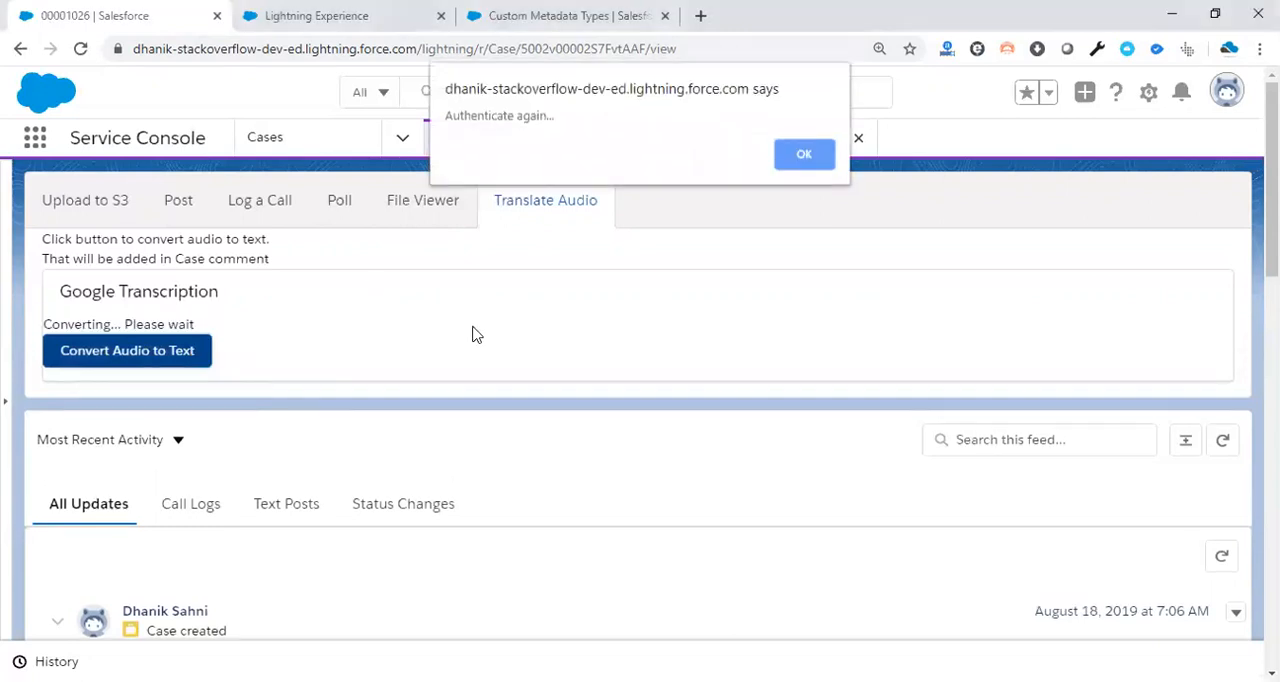
{"action": "mouse_move", "coordinate": [555, 158]}
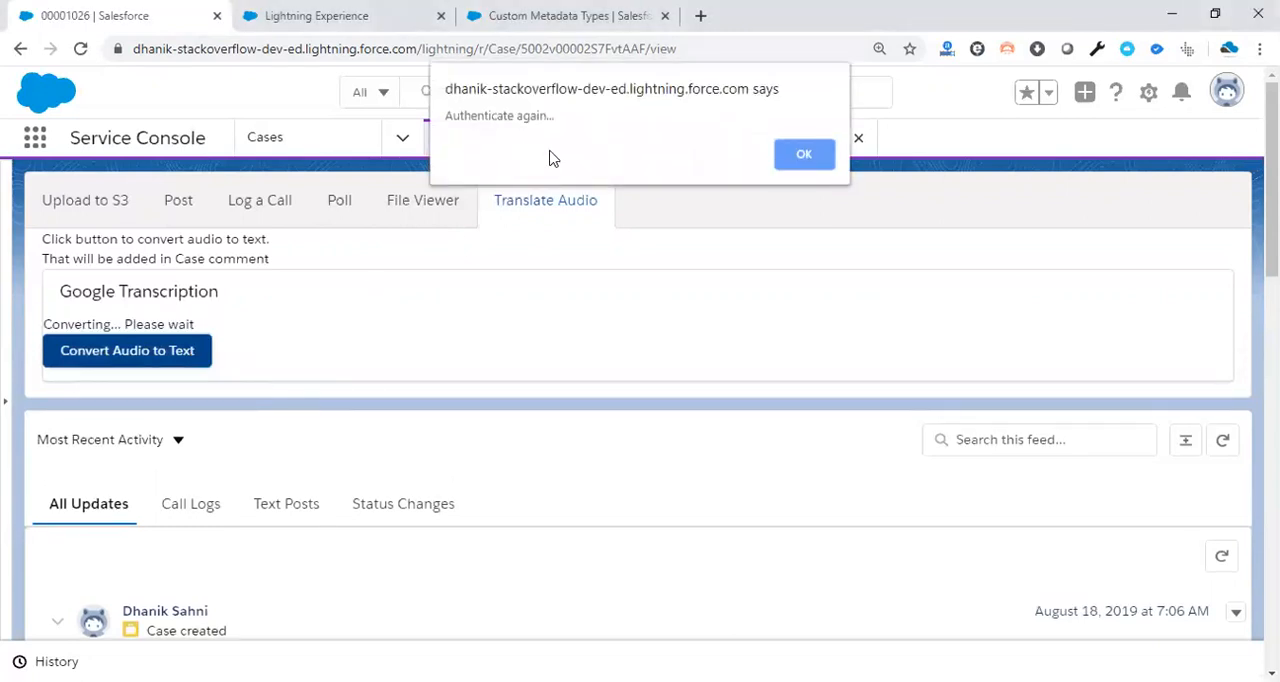
{"action": "mouse_move", "coordinate": [638, 150]}
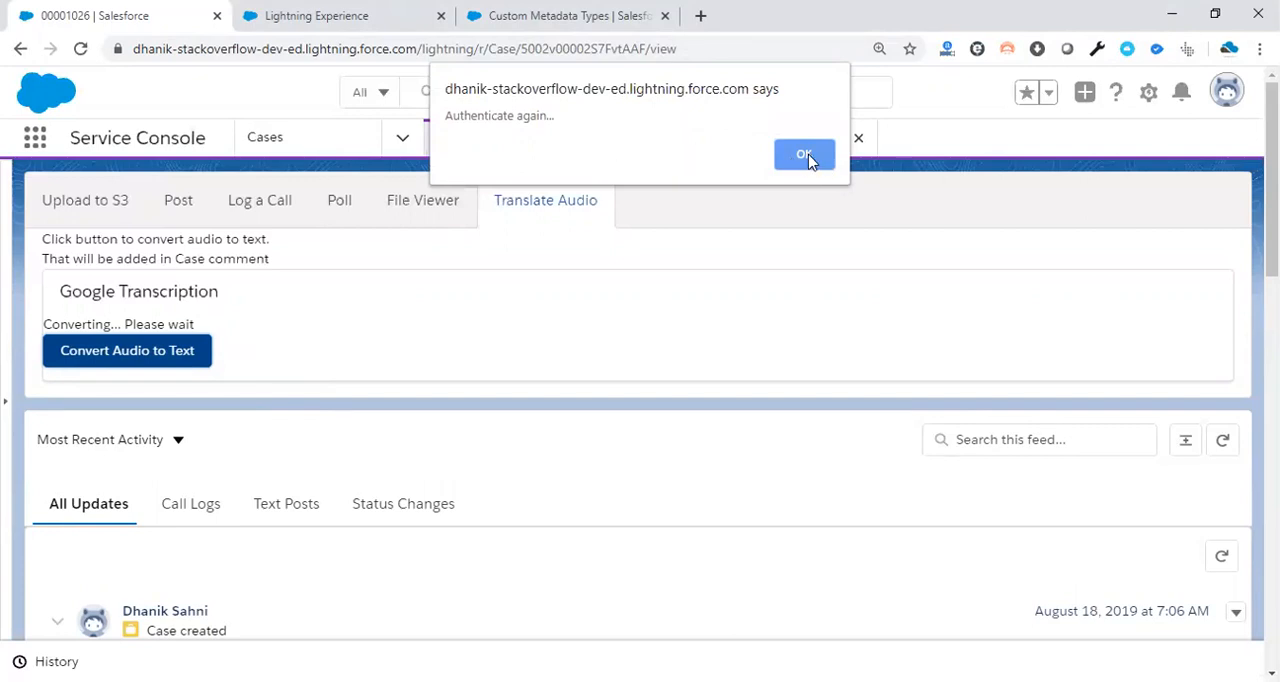
{"action": "left_click", "coordinate": [804, 155]}
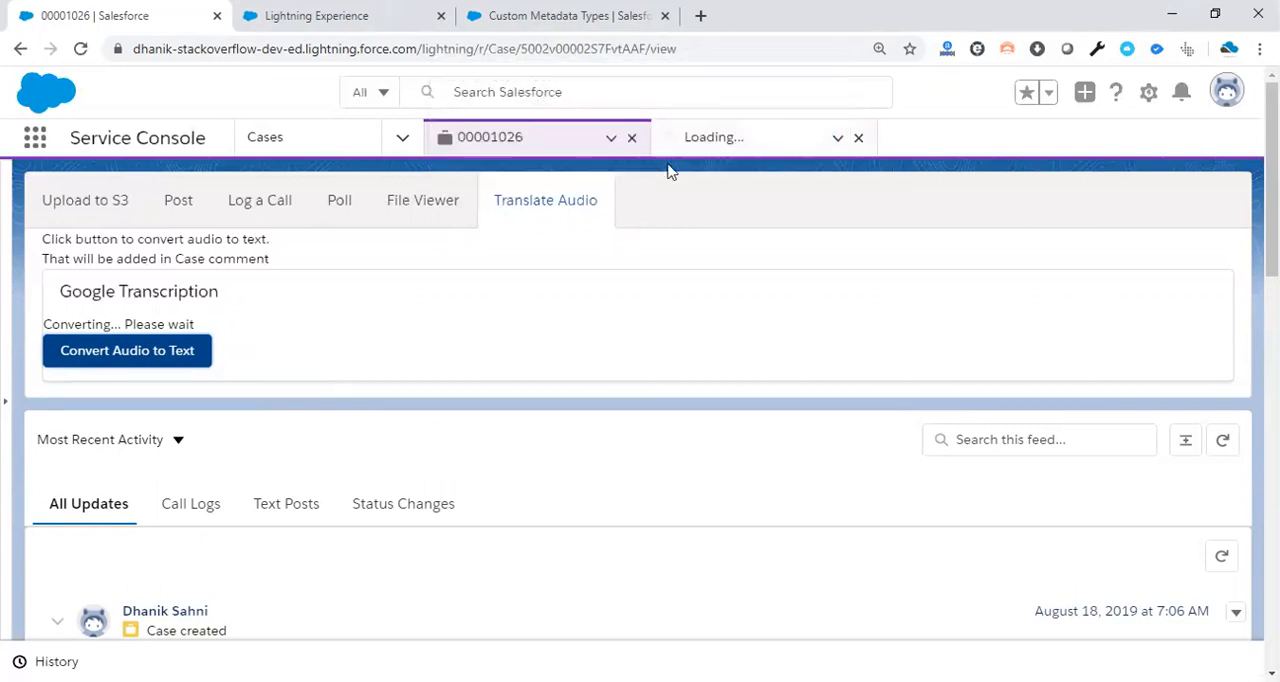
{"action": "left_click", "coordinate": [126, 350]}
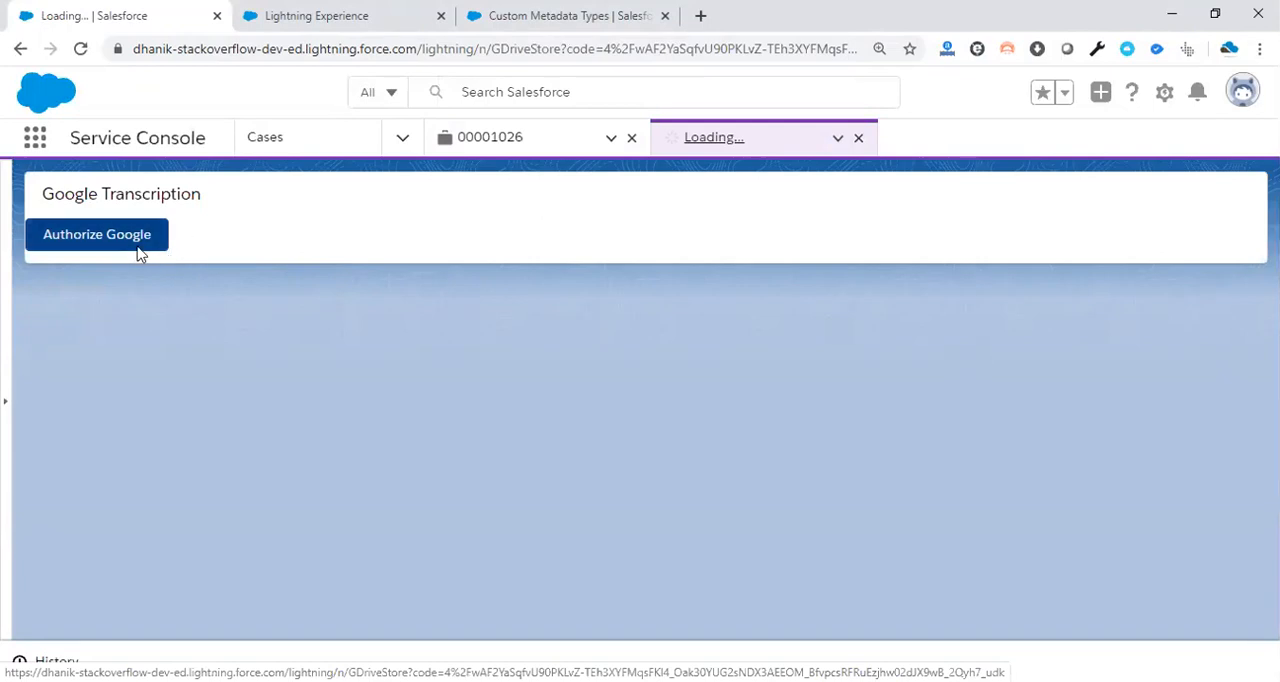
Authorize Google under Google Transcription, then go back to case 00001026
{"action": "left_click", "coordinate": [97, 234]}
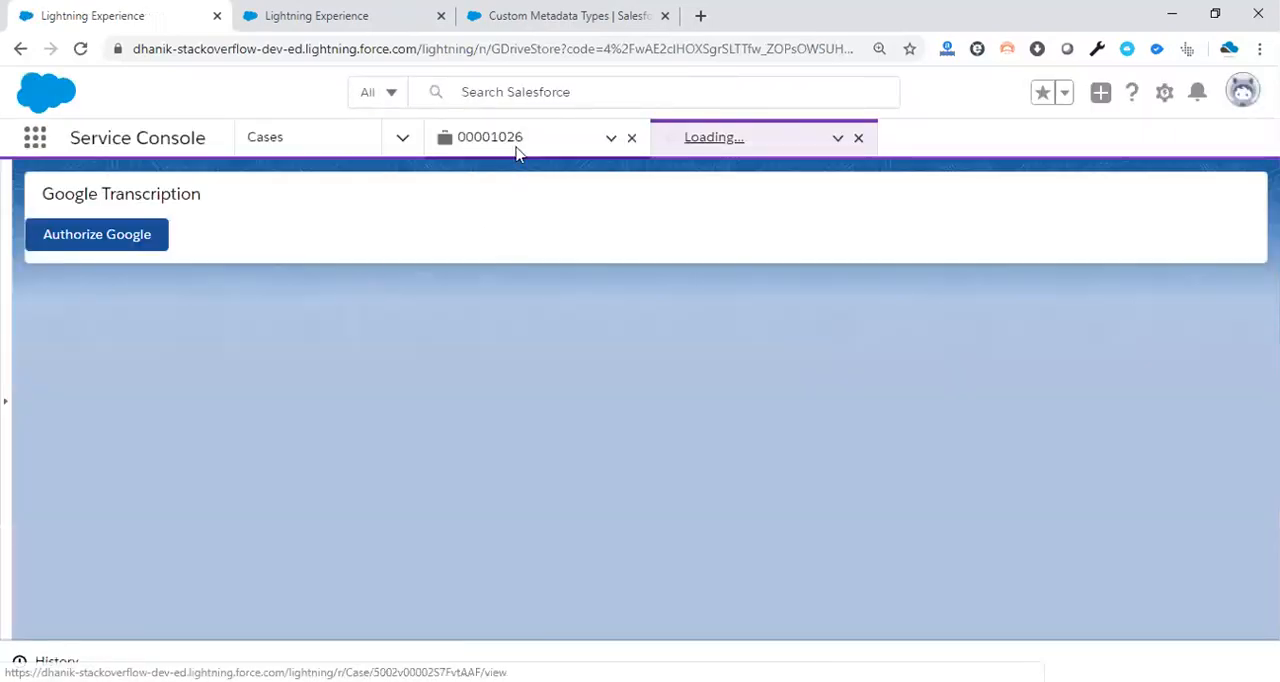
{"action": "left_click", "coordinate": [490, 137]}
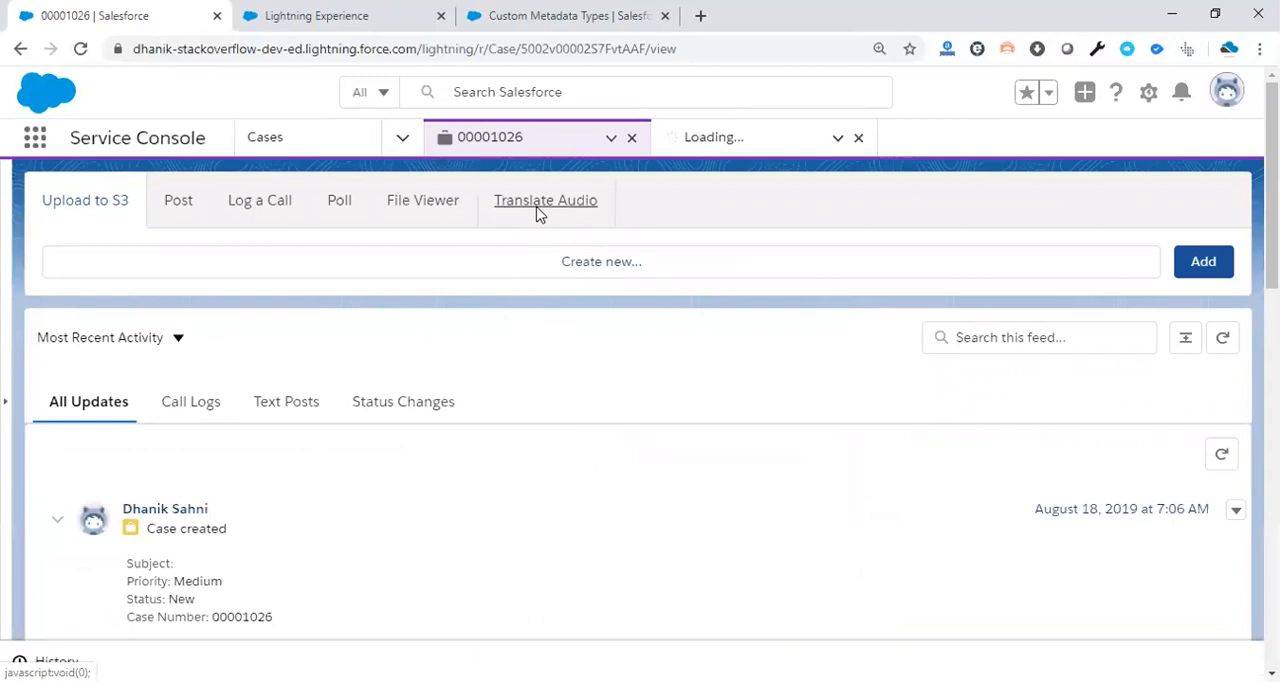
Open Translate Audio and scroll to confirm the FTC mp3 under Attachments
{"action": "left_click", "coordinate": [545, 200]}
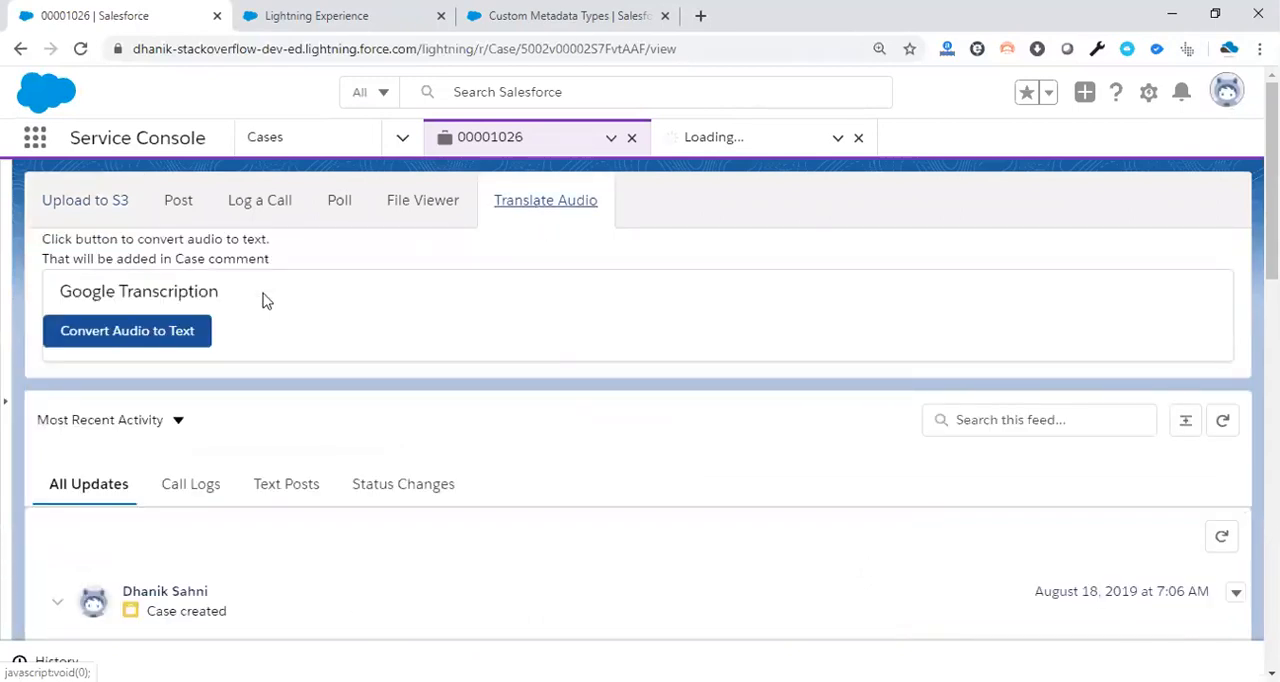
{"action": "mouse_move", "coordinate": [180, 340]}
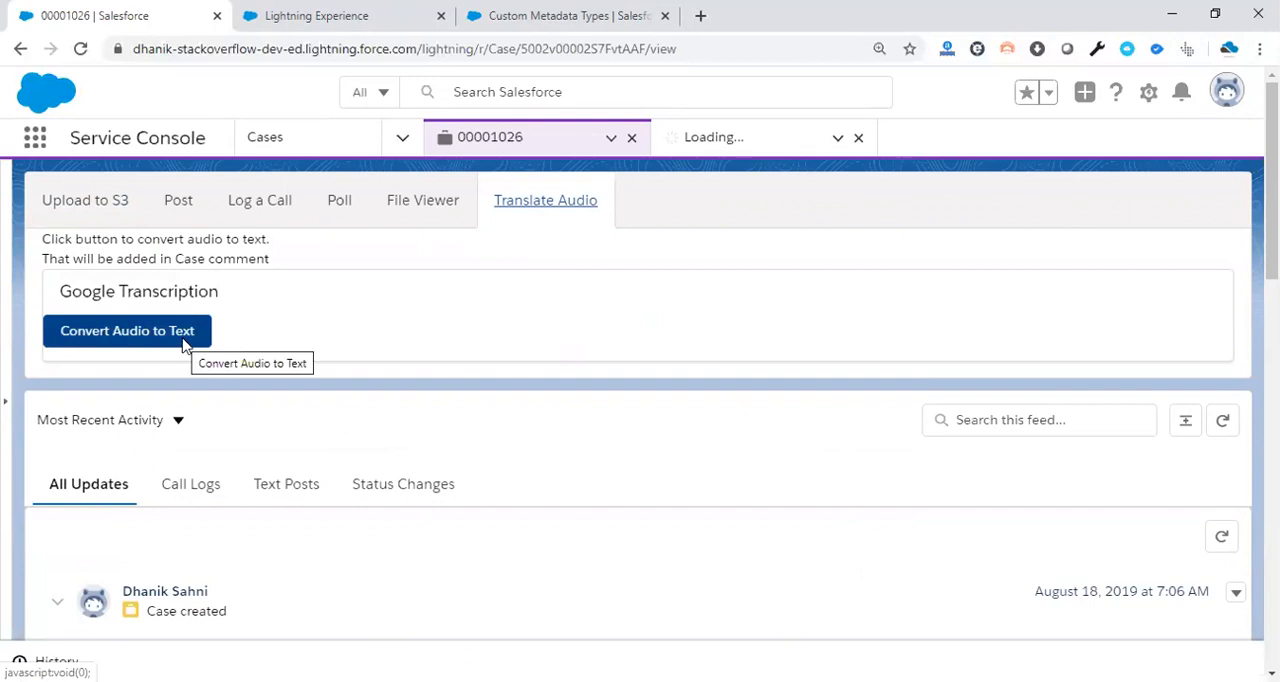
{"action": "mouse_move", "coordinate": [193, 360]}
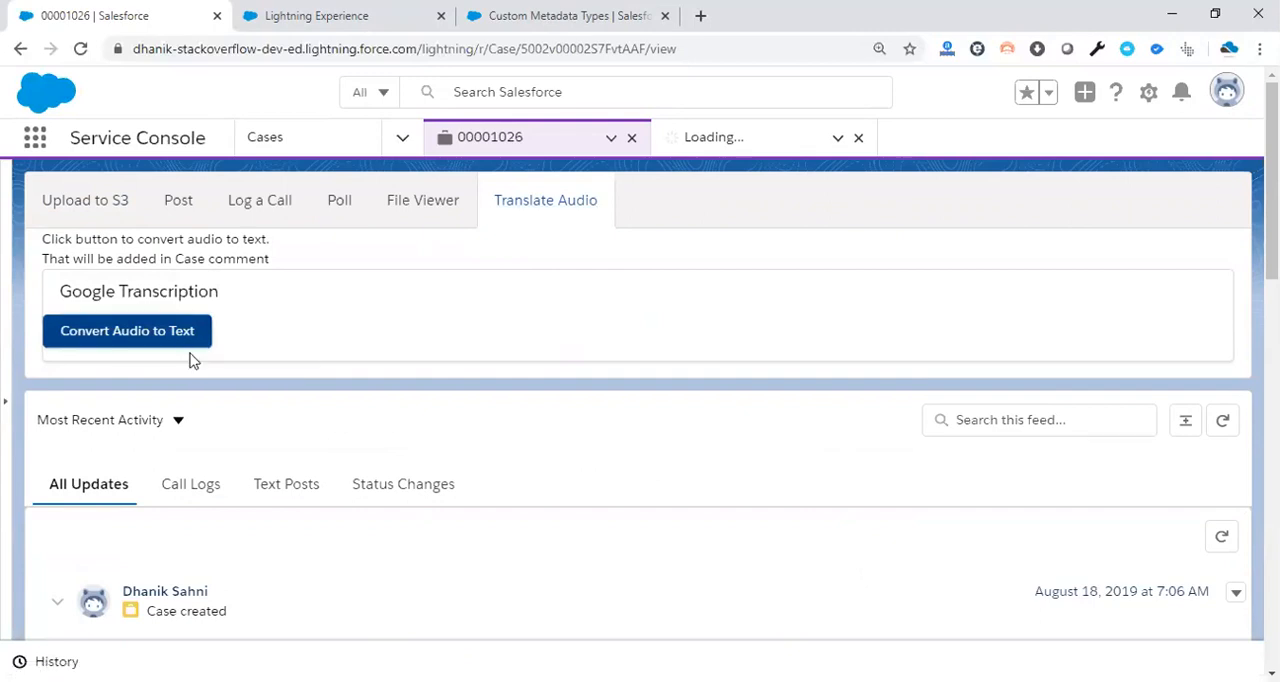
{"action": "scroll", "scroll_direction": "down", "scroll_amount": 3}
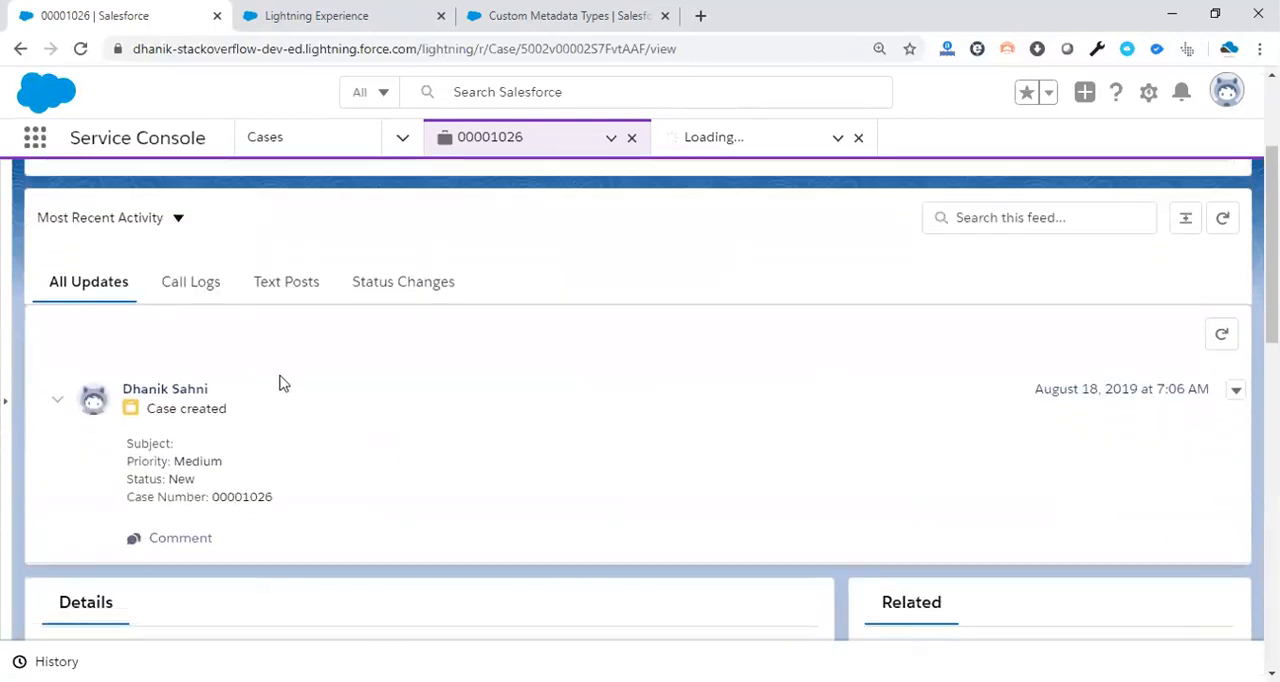
{"action": "scroll", "scroll_direction": "down", "scroll_amount": 3}
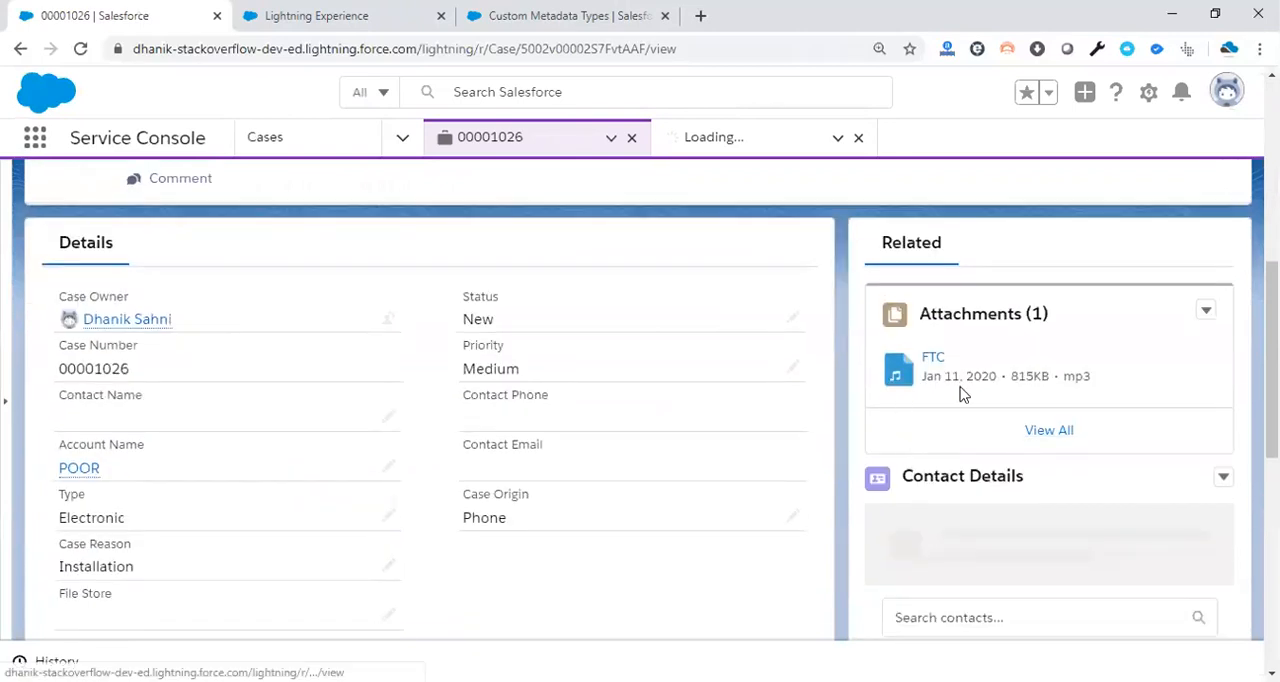
{"action": "mouse_move", "coordinate": [962, 390]}
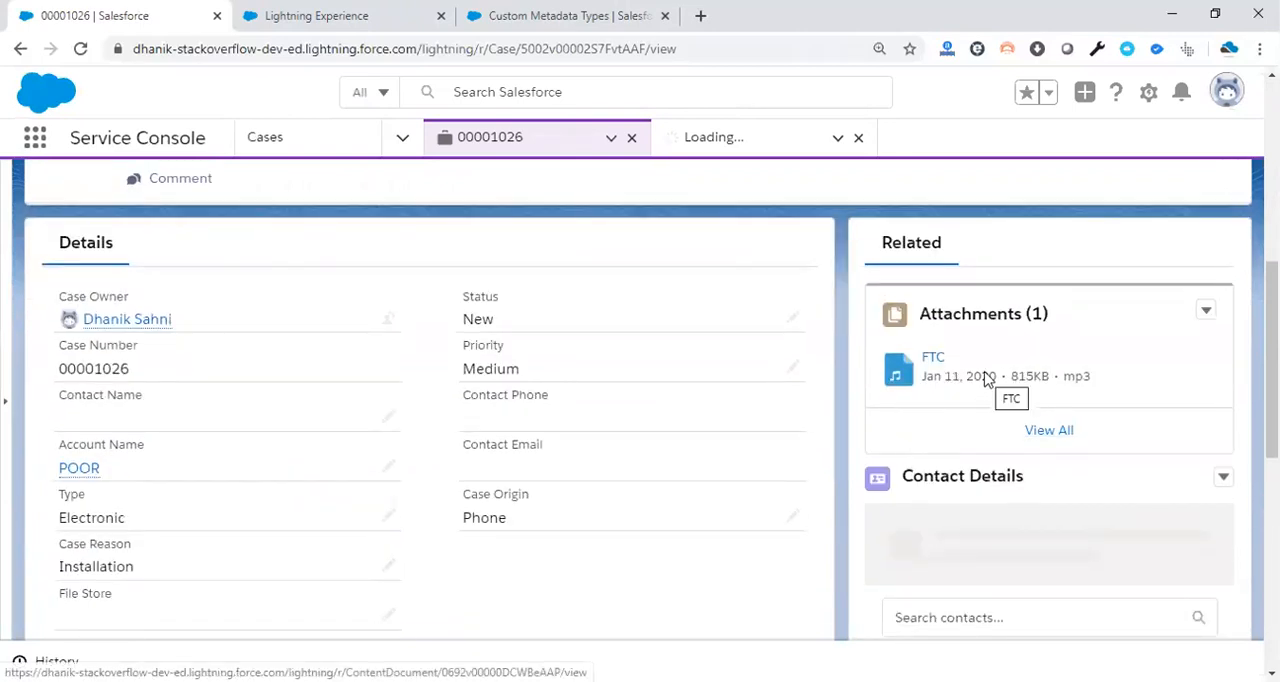
{"action": "scroll", "scroll_direction": "up", "scroll_amount": 3}
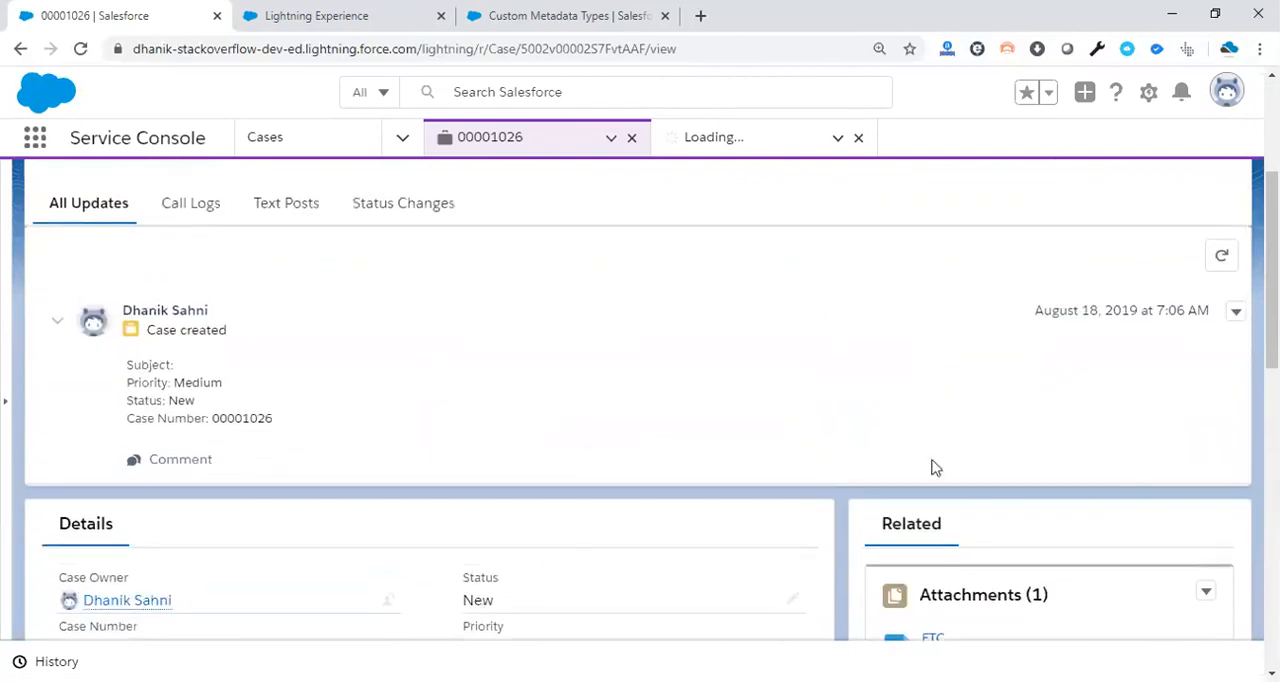
{"action": "scroll", "scroll_direction": "down", "scroll_amount": 3}
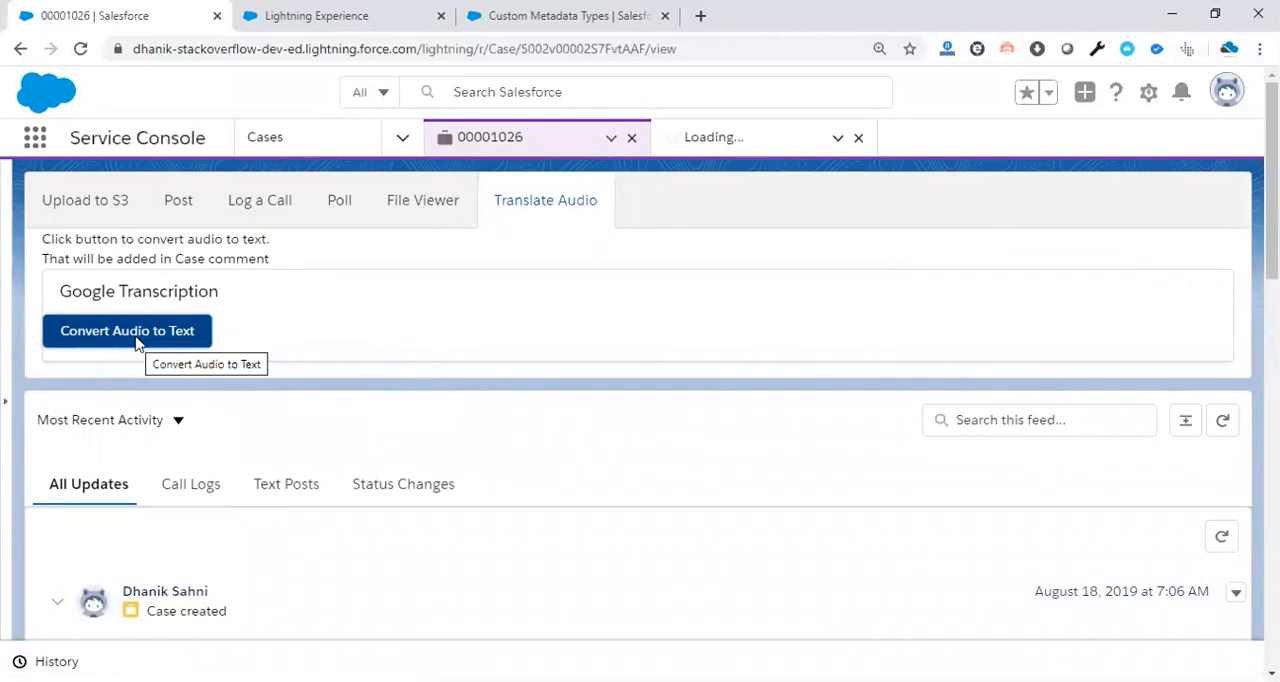
{"action": "left_click", "coordinate": [126, 330]}
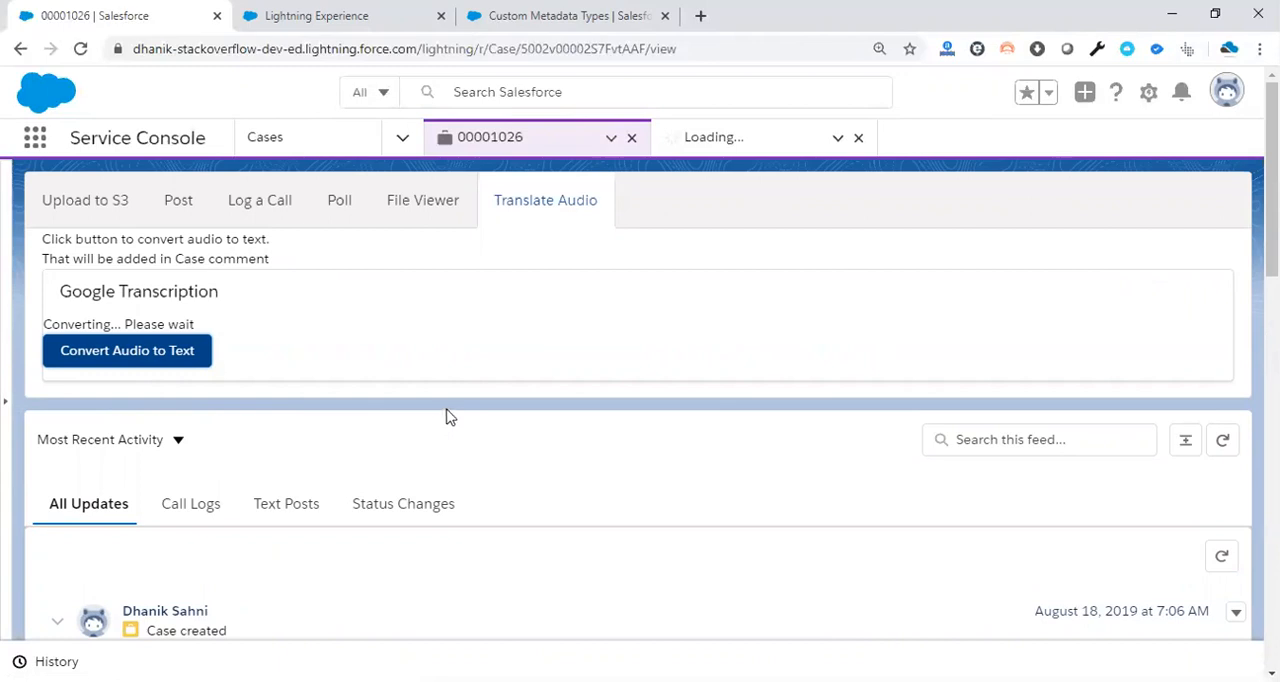
{"action": "scroll", "scroll_direction": "down", "scroll_amount": 3}
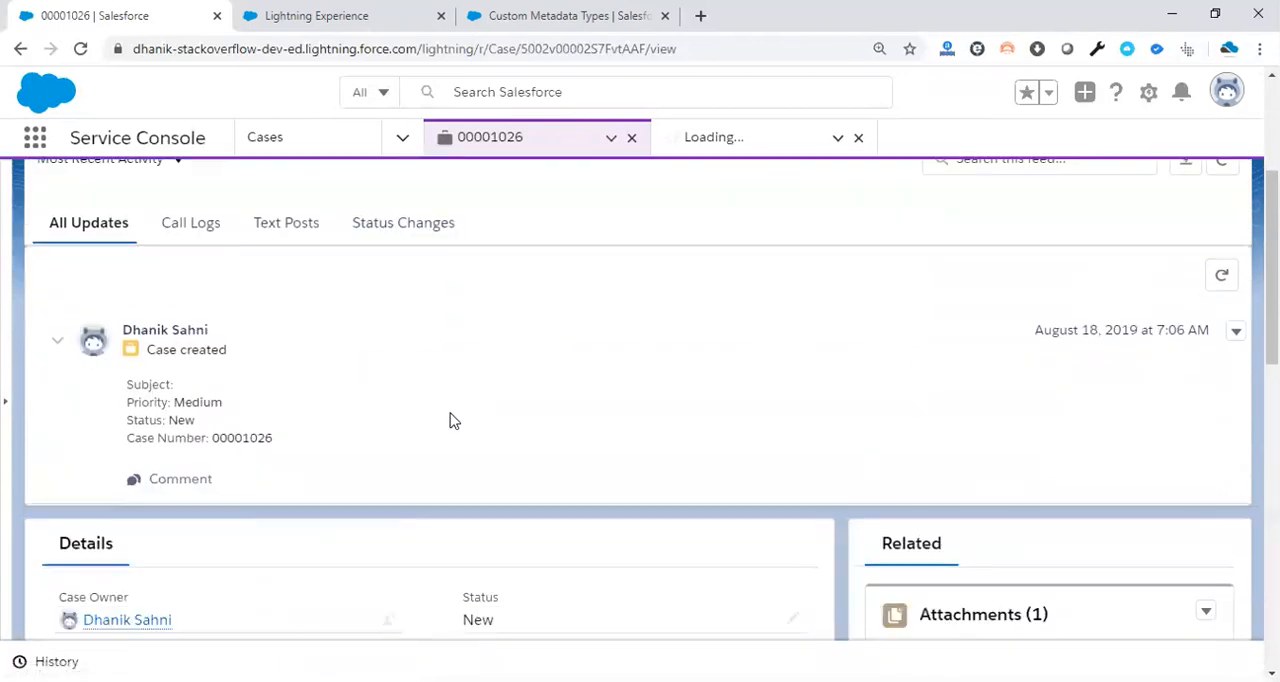
{"action": "mouse_move", "coordinate": [310, 383]}
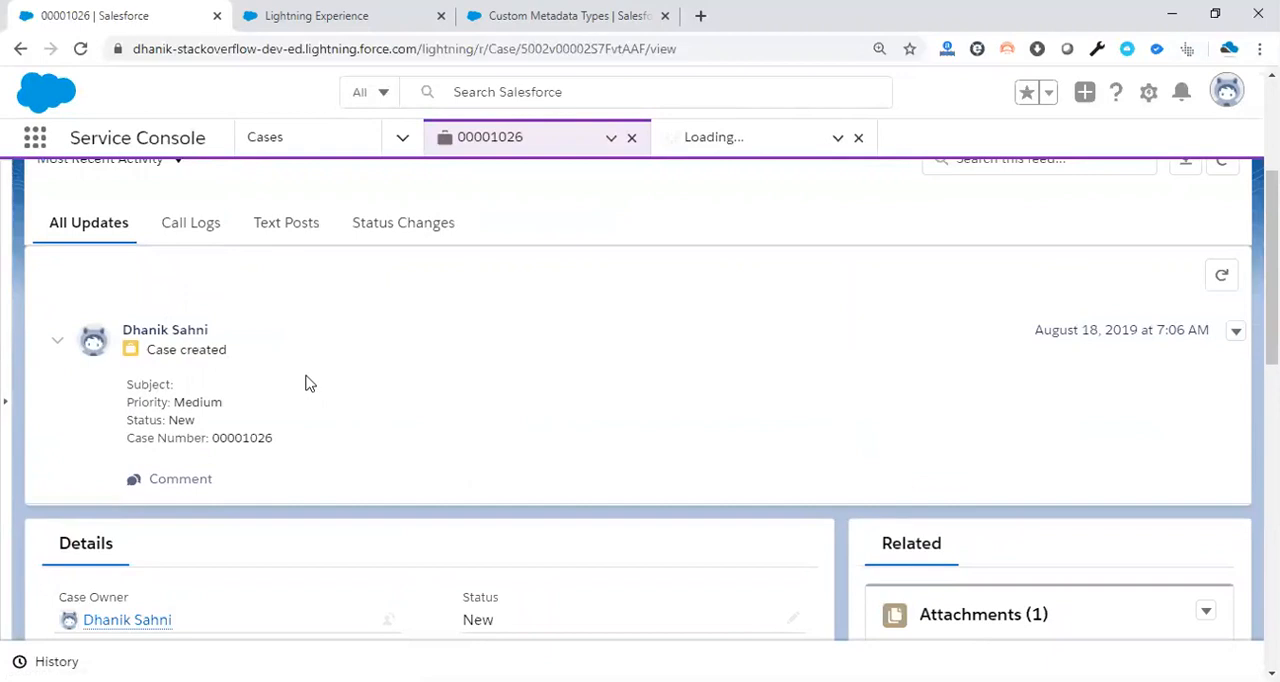
{"action": "mouse_move", "coordinate": [283, 422]}
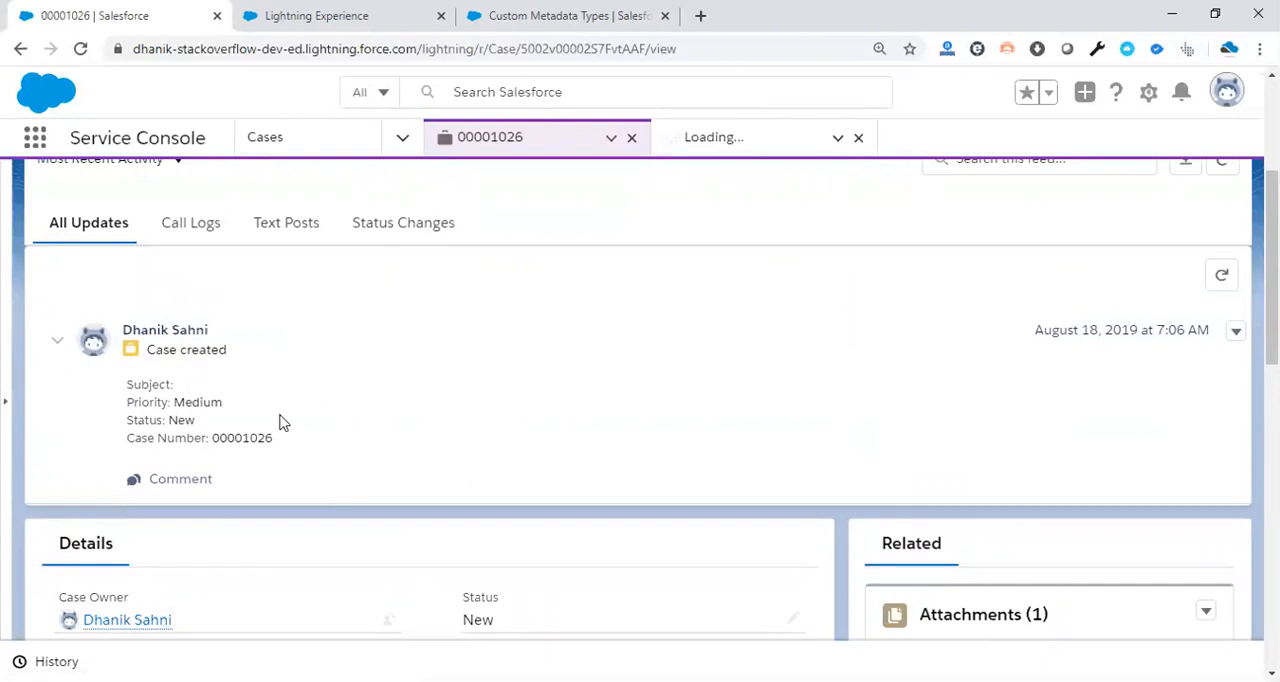
{"action": "mouse_move", "coordinate": [287, 407]}
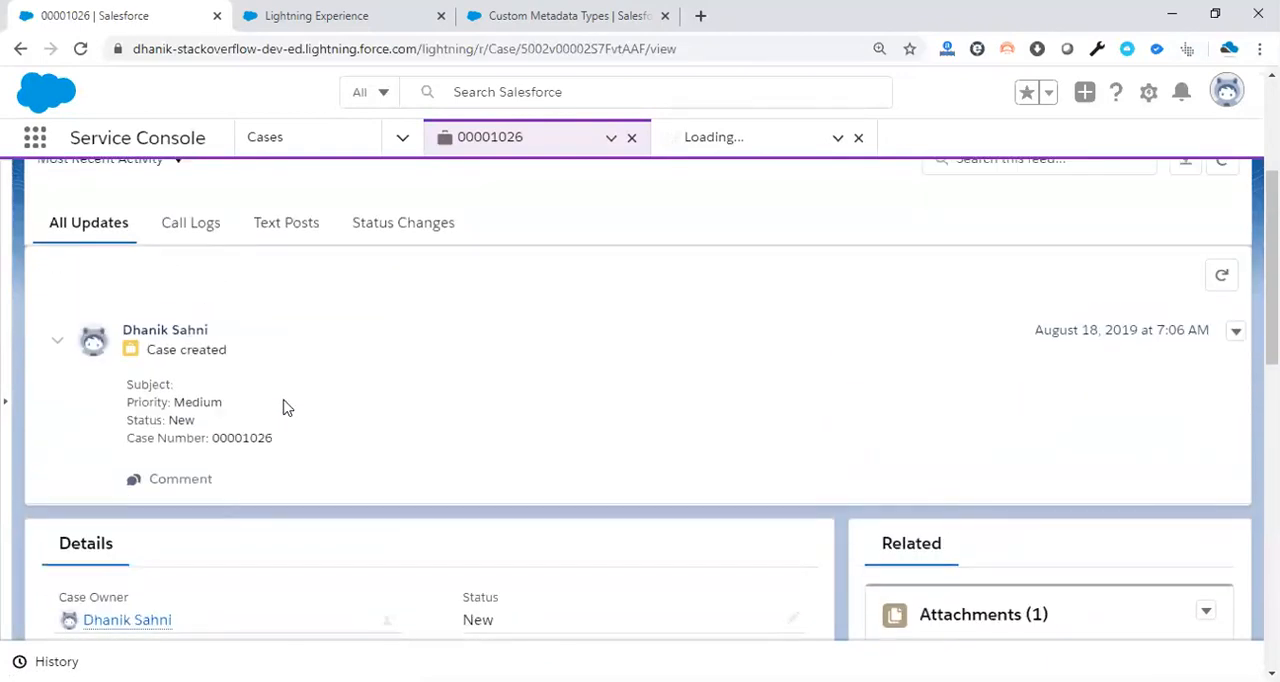
{"action": "mouse_move", "coordinate": [247, 372]}
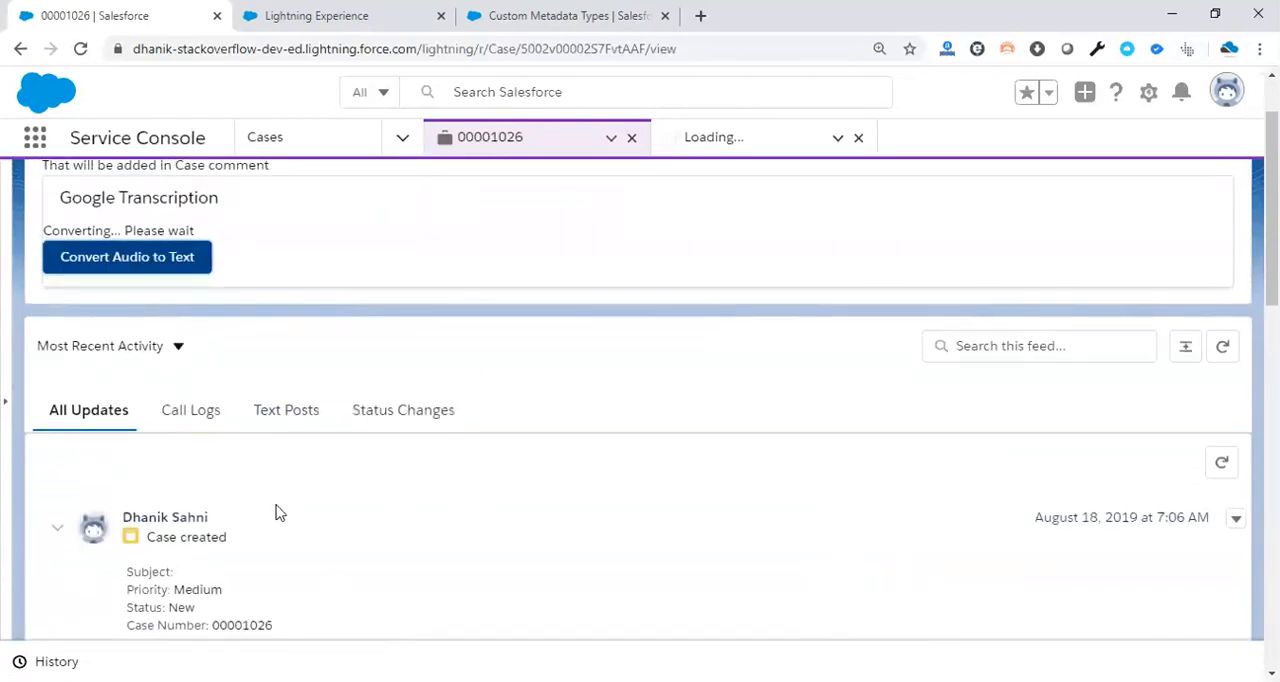
{"action": "scroll", "scroll_direction": "down", "scroll_amount": 3}
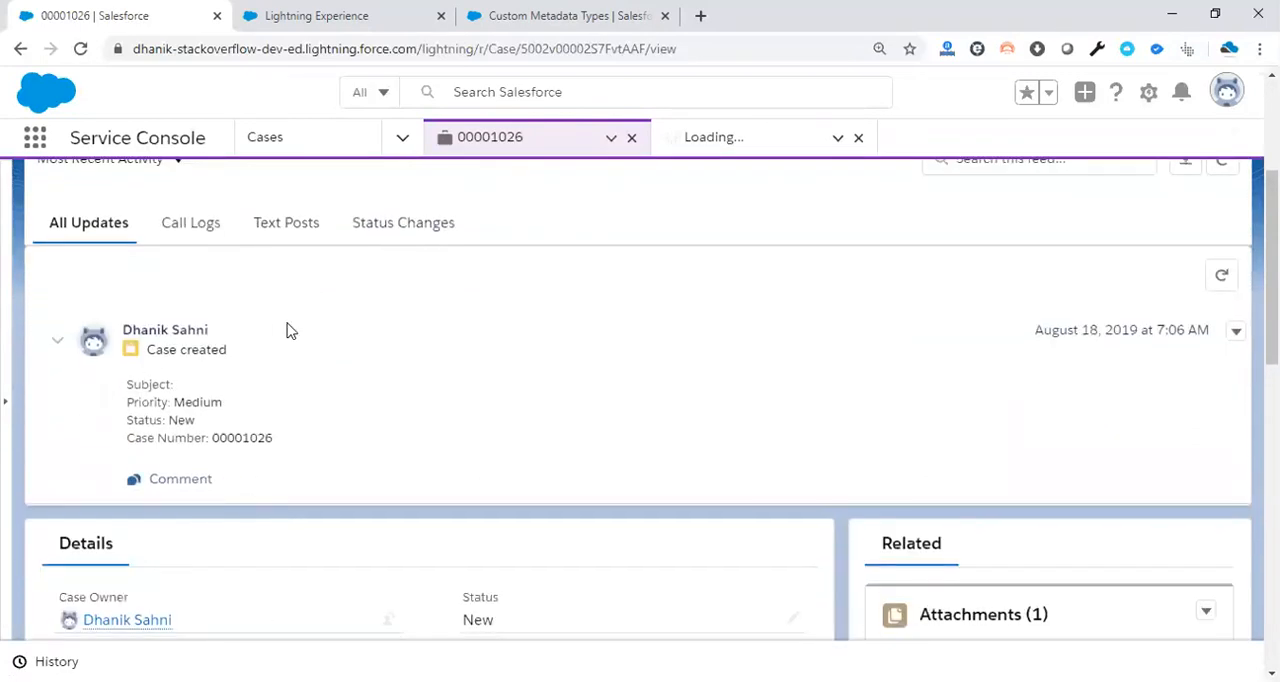
{"action": "mouse_move", "coordinate": [225, 355]}
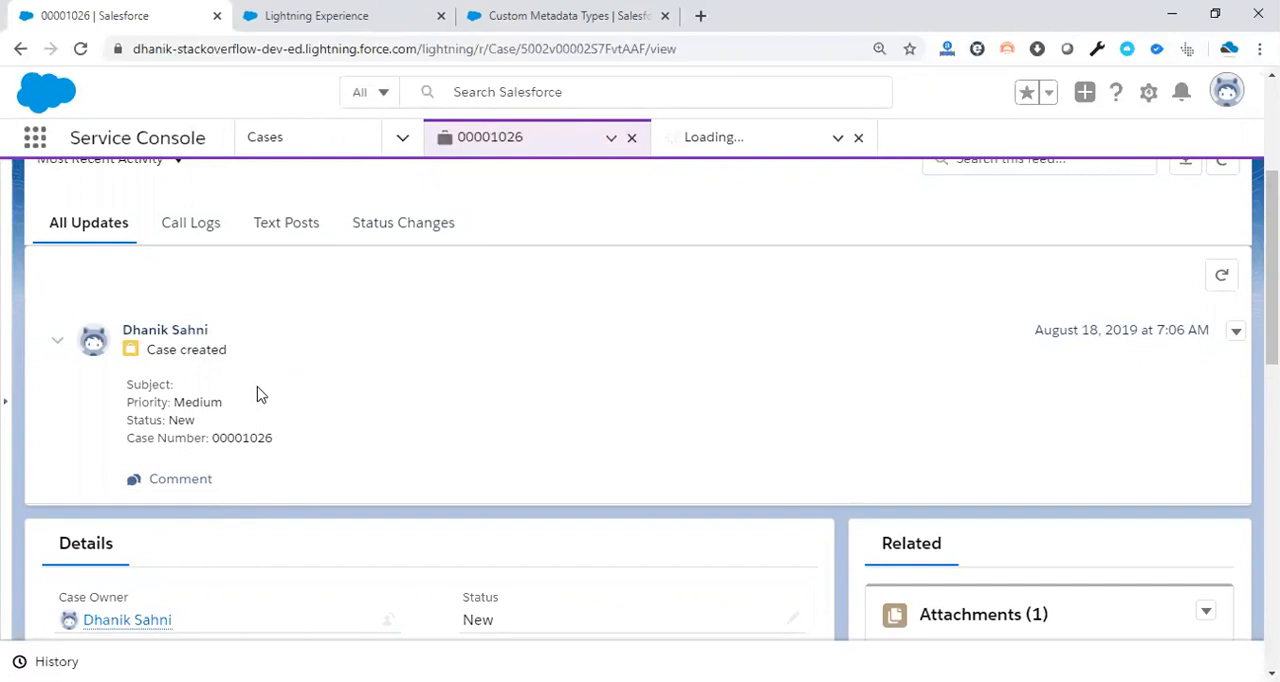
{"action": "mouse_move", "coordinate": [332, 450]}
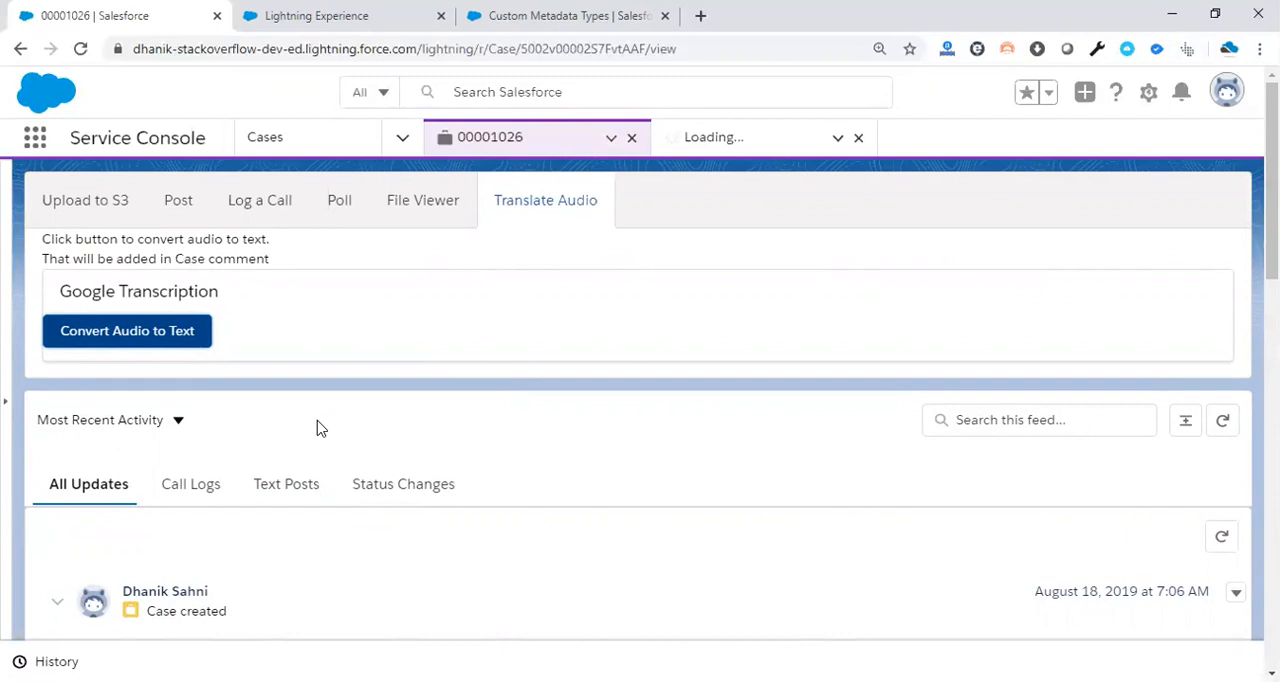
Click Convert Audio to Text, wait for conversion to finish, and refresh the case feed
{"action": "scroll", "scroll_direction": "down", "scroll_amount": 3}
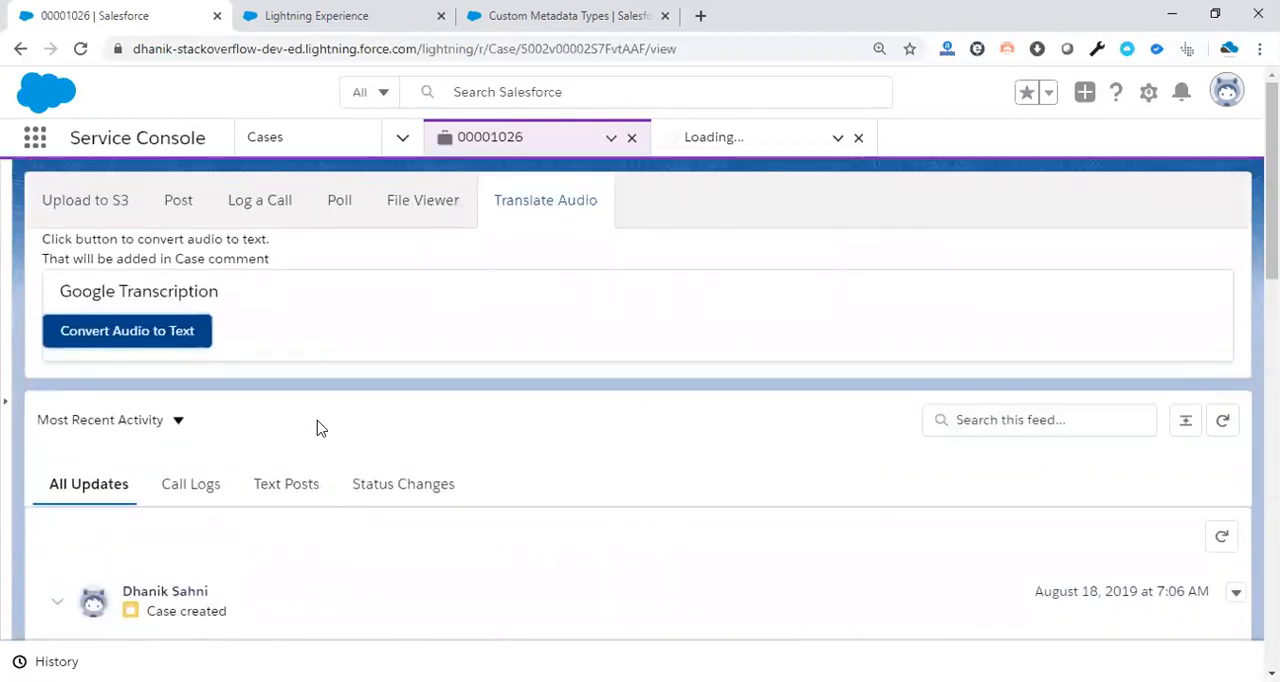
{"action": "left_click", "coordinate": [126, 331]}
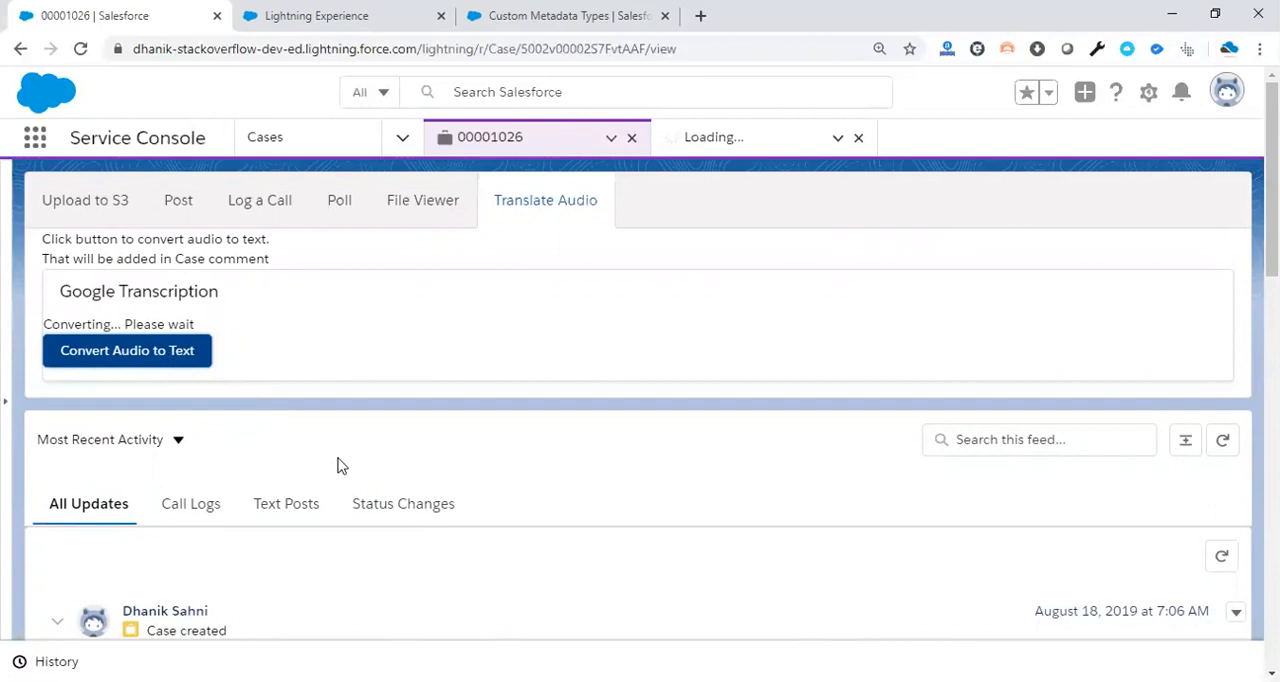
{"action": "scroll", "scroll_direction": "down", "scroll_amount": 3}
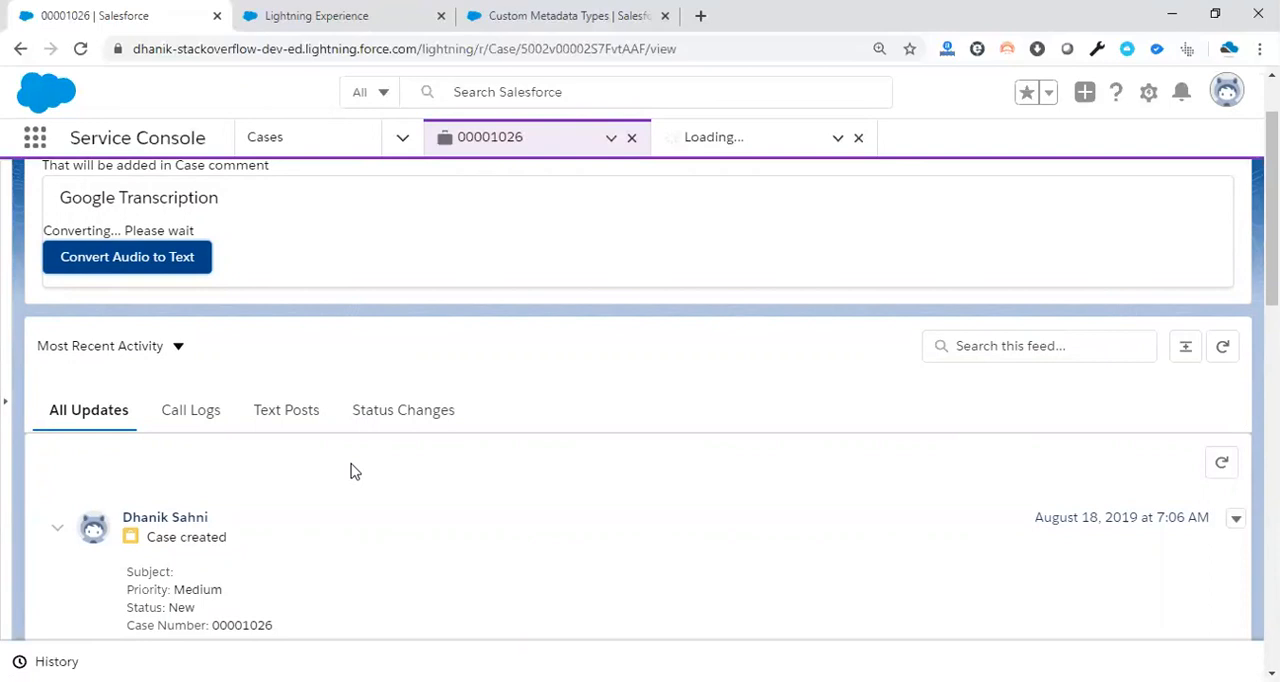
{"action": "scroll", "scroll_direction": "down", "scroll_amount": 3}
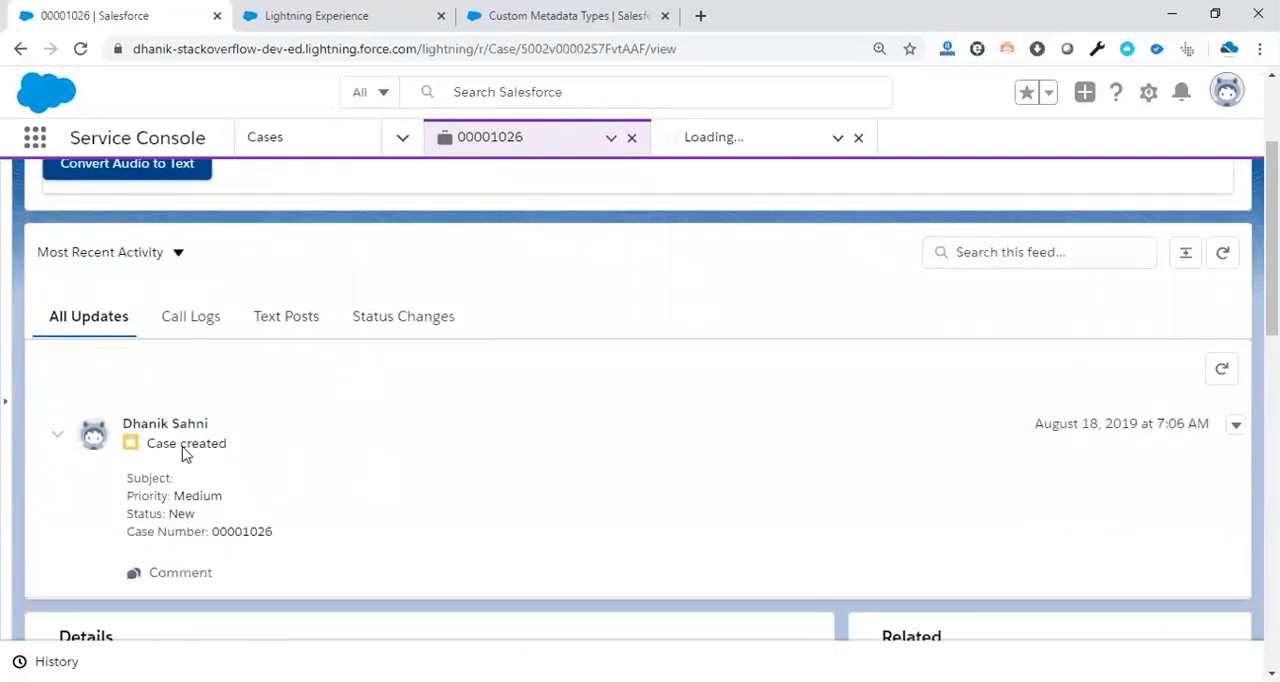
{"action": "mouse_move", "coordinate": [125, 460]}
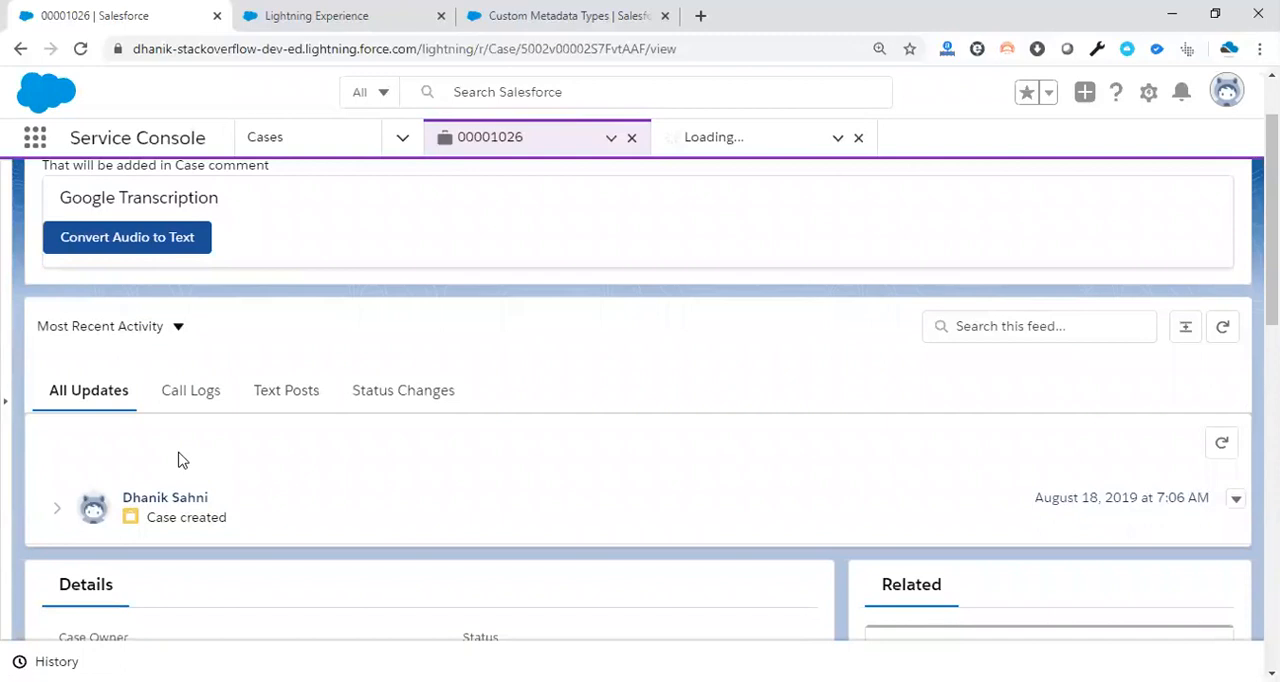
{"action": "left_click", "coordinate": [189, 390]}
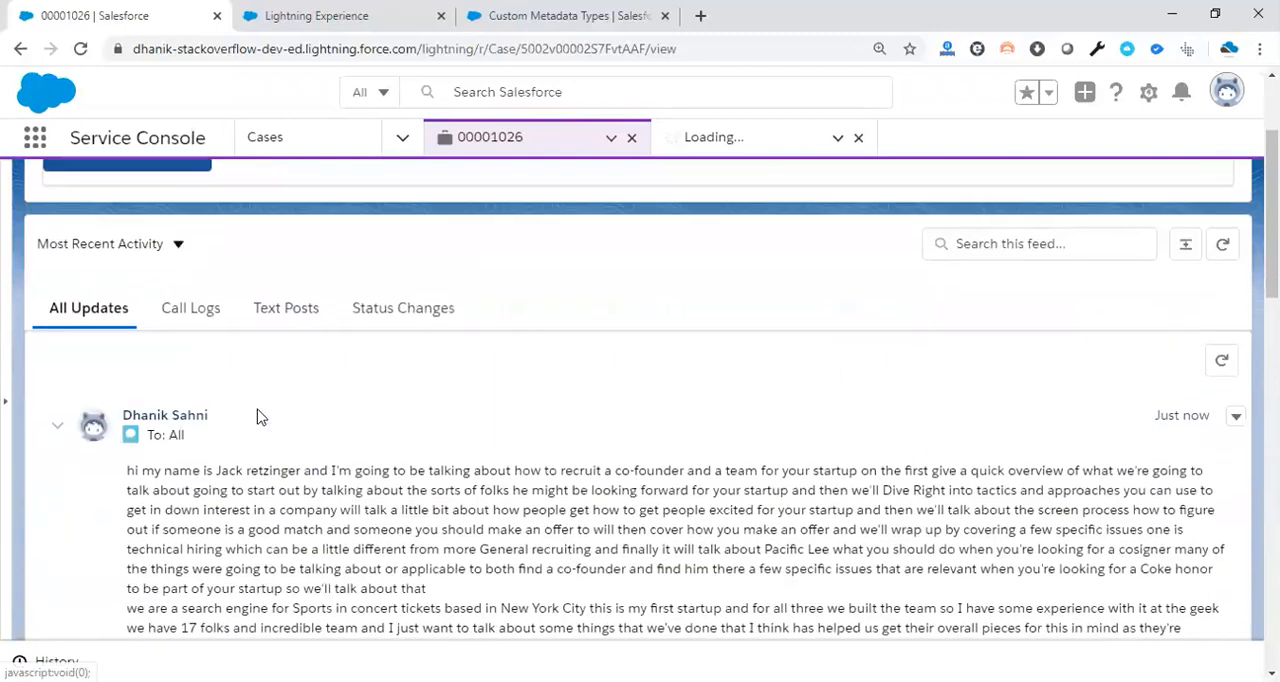
Read the transcription comments about recruiting a co-founder, then scroll back to the transcription panel
{"action": "scroll", "scroll_direction": "down", "scroll_amount": 3}
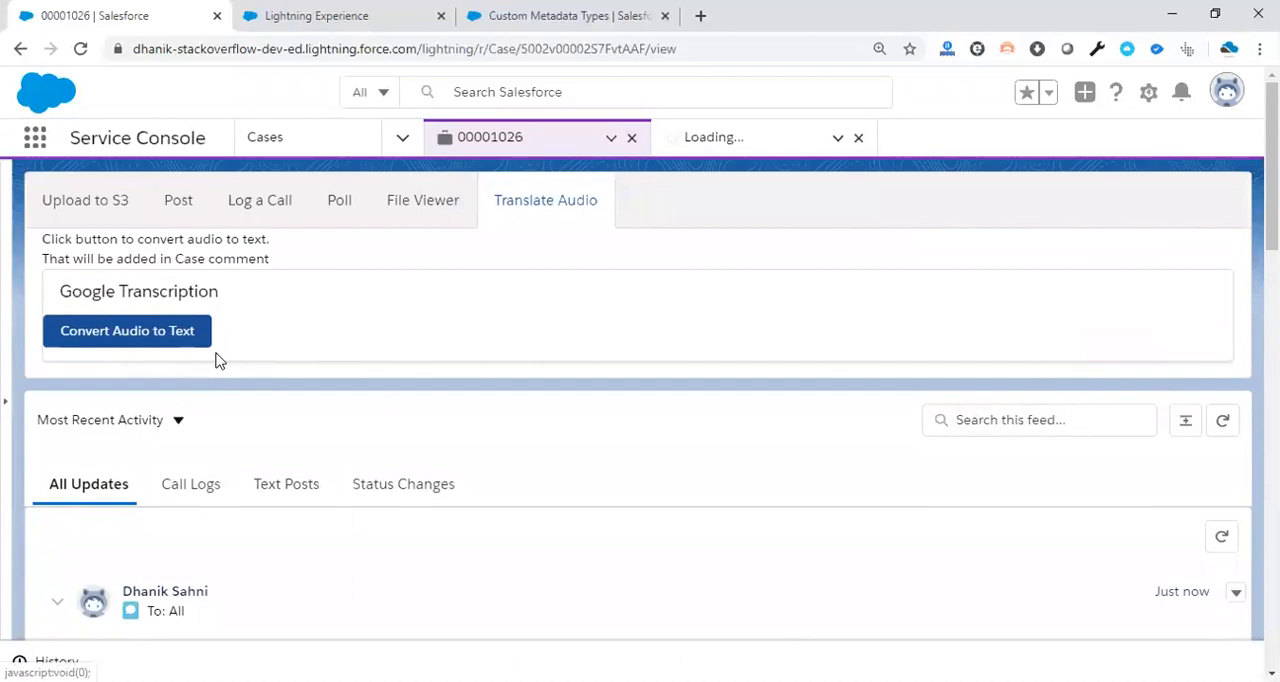
{"action": "left_click", "coordinate": [127, 330]}
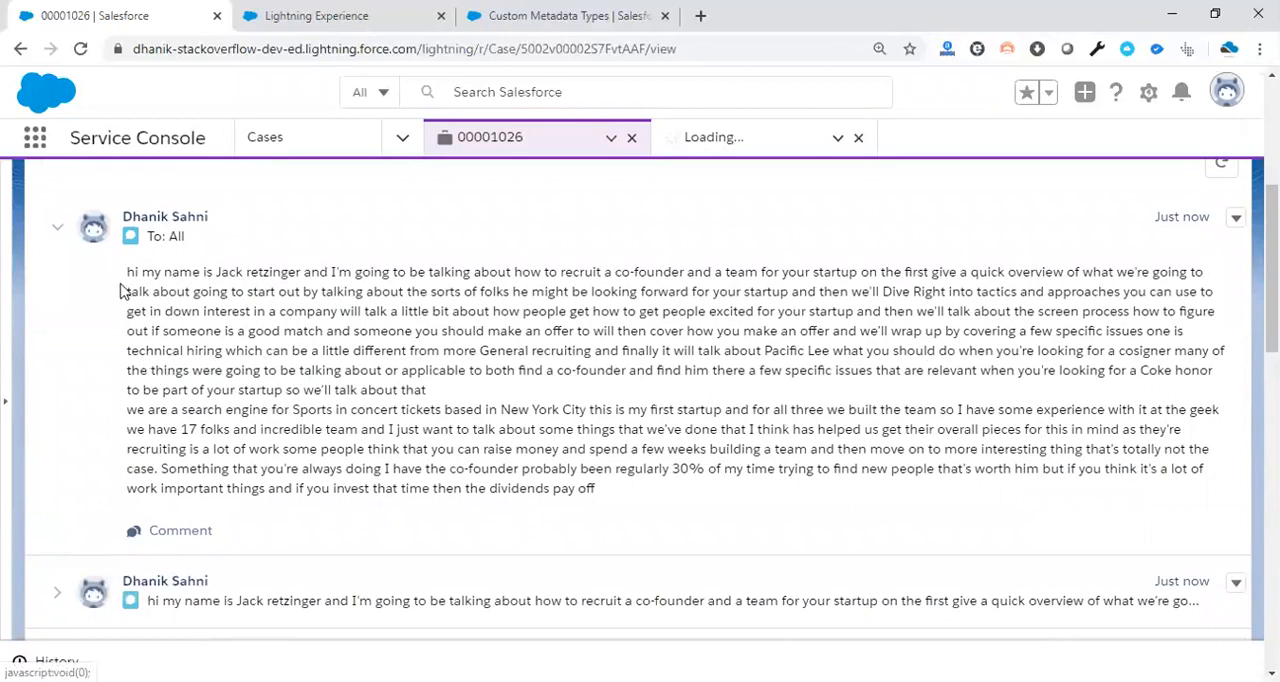
{"action": "mouse_move", "coordinate": [500, 404]}
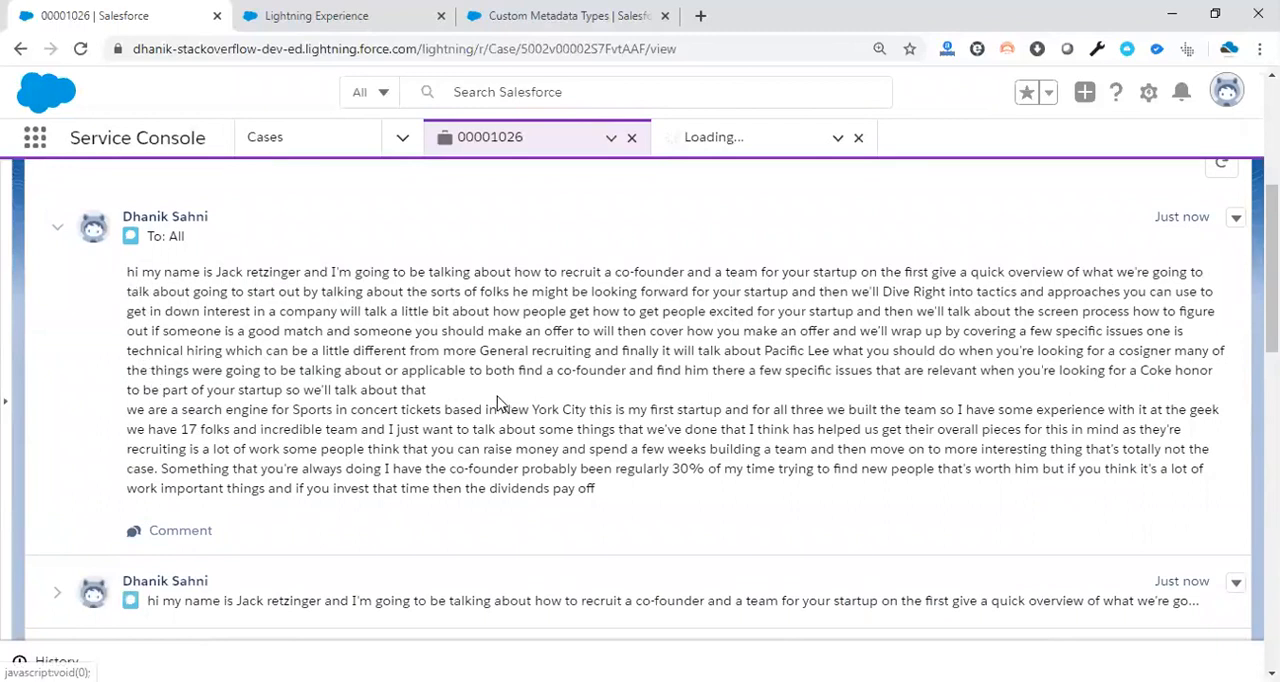
{"action": "scroll", "scroll_direction": "up", "scroll_amount": 3}
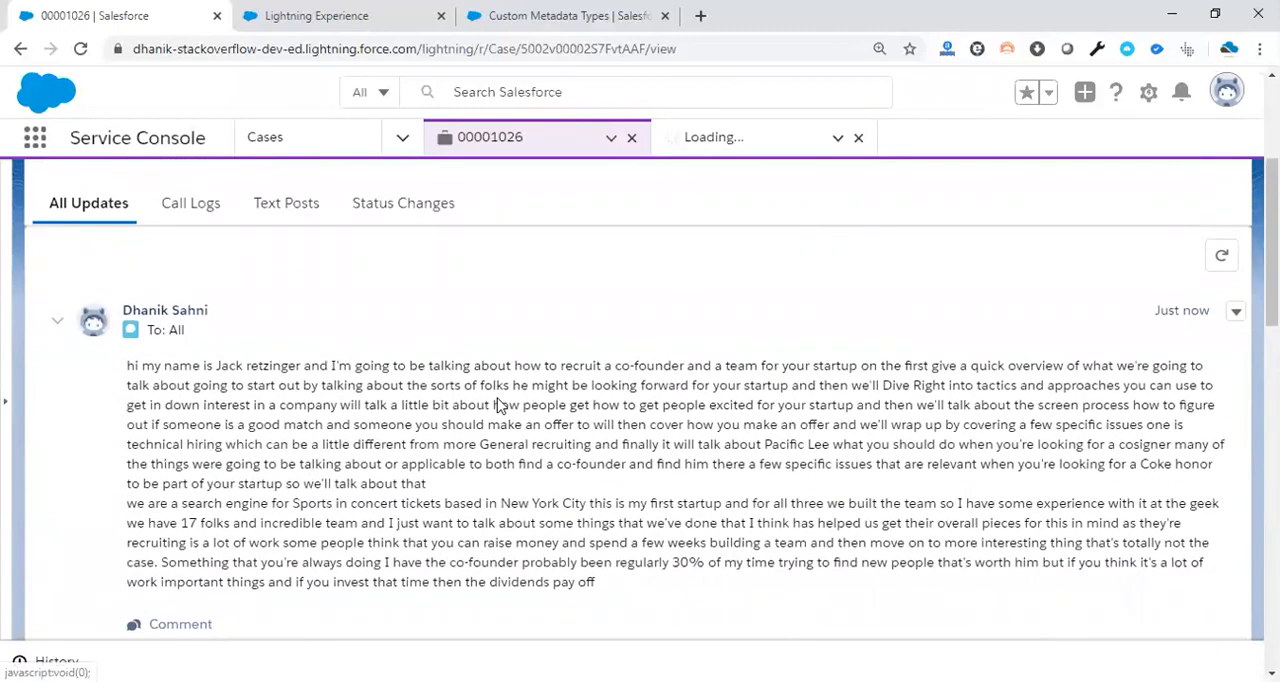
{"action": "scroll", "scroll_direction": "up", "scroll_amount": 3}
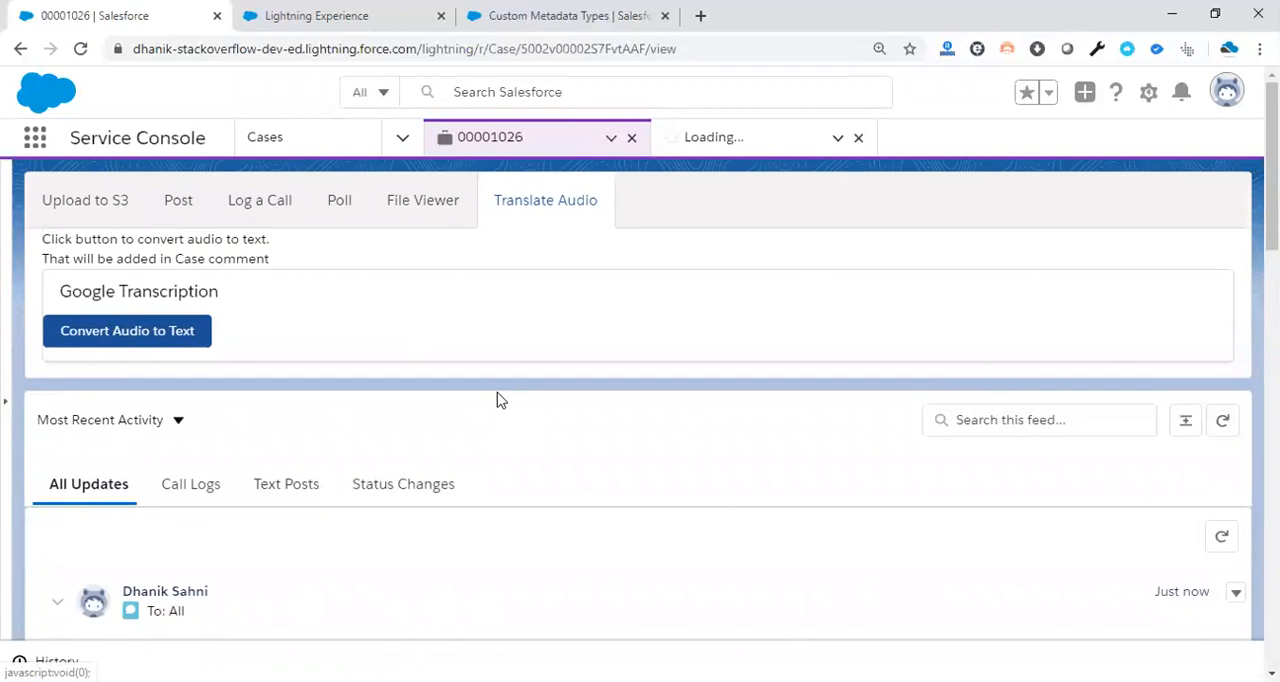
{"action": "mouse_move", "coordinate": [596, 145]}
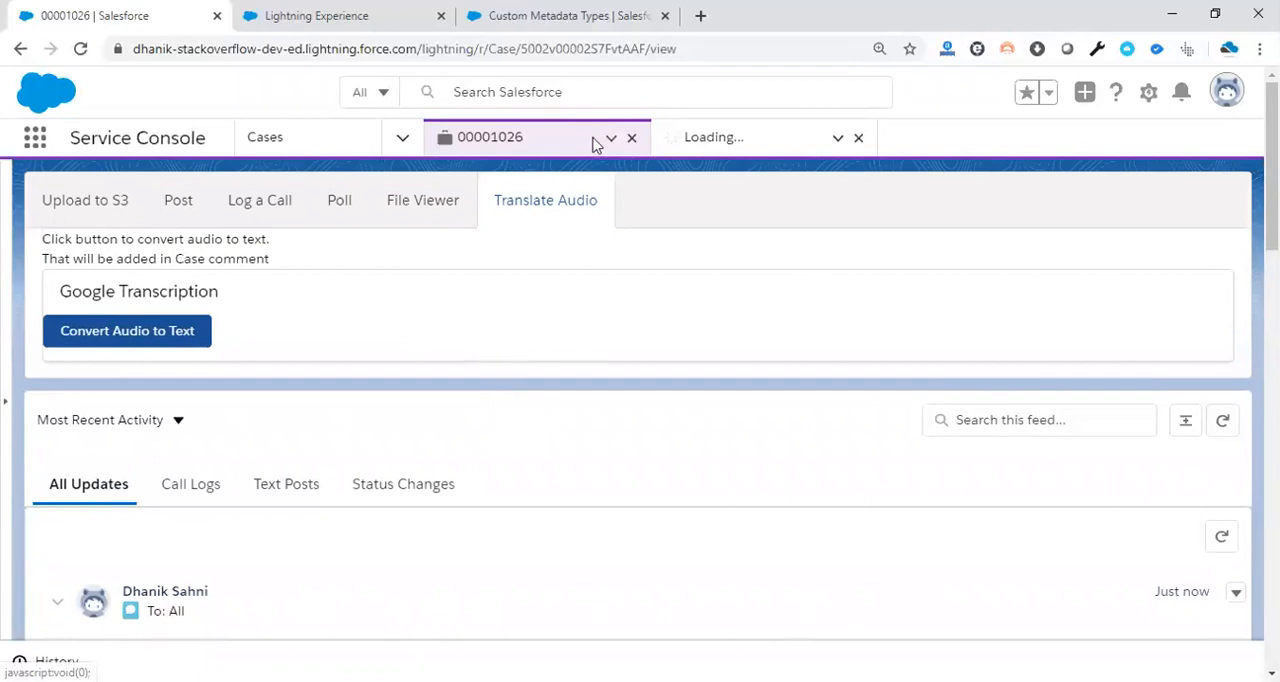